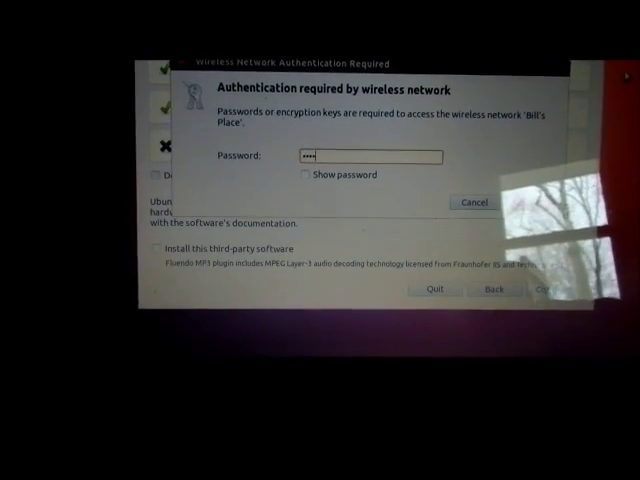
Enter the Wi-Fi password and connect to the wireless network
type("password")
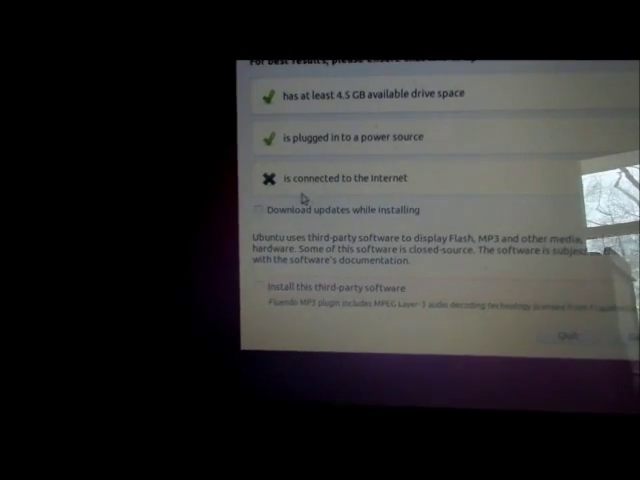
left_click(263, 186)
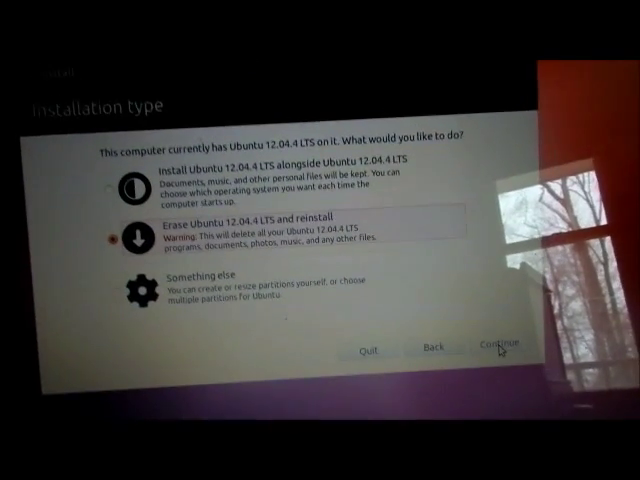
Choose 'Erase Ubuntu 12.04.4 LTS and reinstall' and continue
left_click(499, 348)
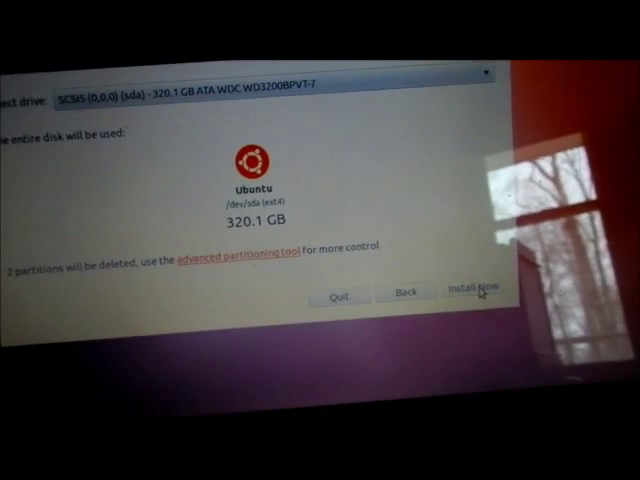
Install onto the whole 320.1 GB disk and keep the English (US) keyboard layout
left_click(478, 291)
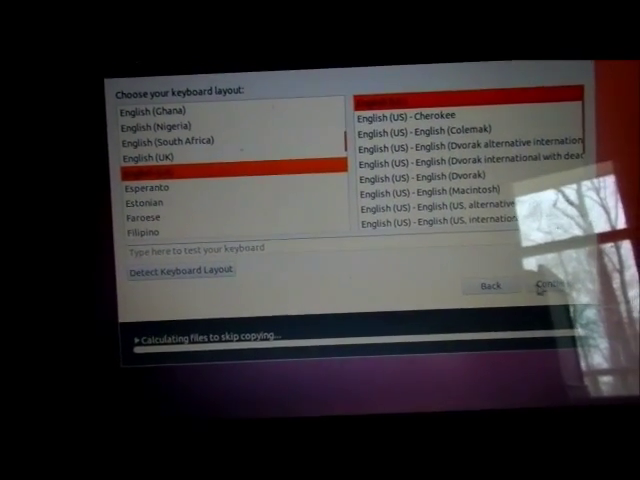
left_click(545, 288)
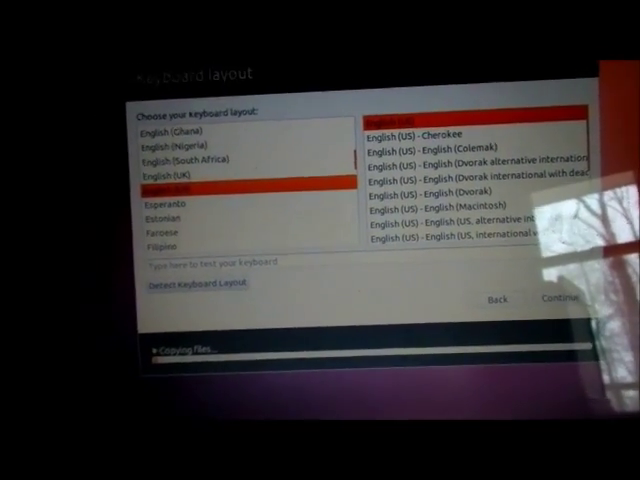
Confirm English (US) keyboard and submit the user account details with automatic login
left_click(552, 298)
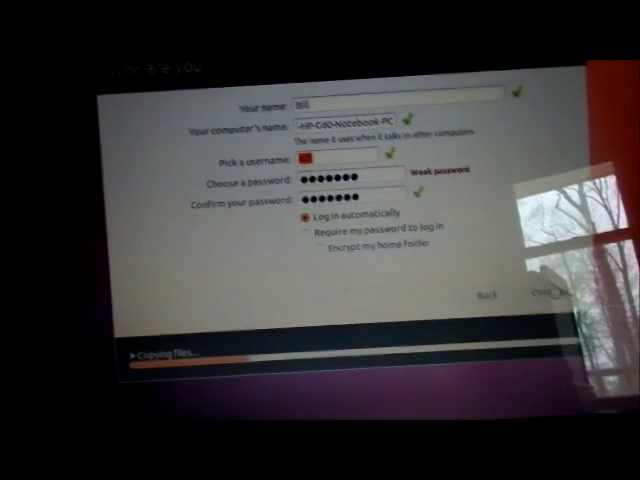
left_click(550, 296)
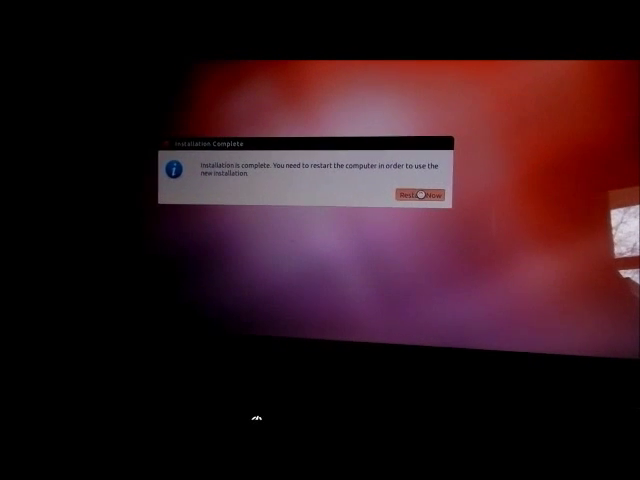
left_click(420, 194)
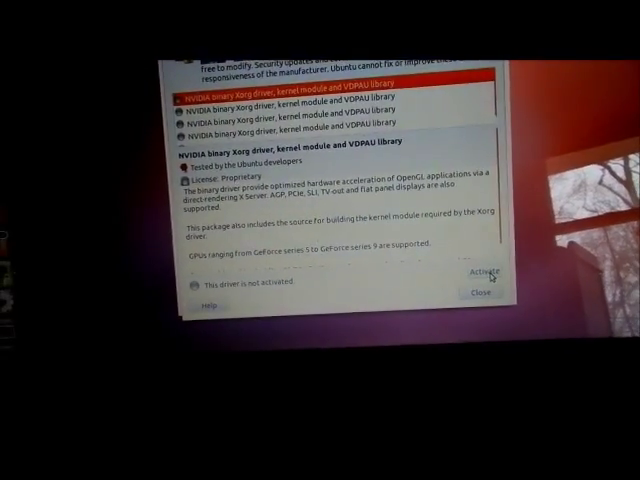
Activate the selected proprietary NVIDIA driver in Additional Drivers
left_click(489, 276)
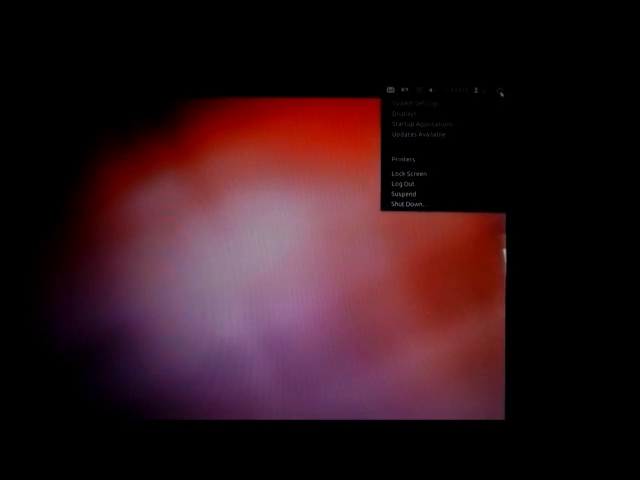
Open 'Updates Available' and install the 43 selected updates (70.9 MB)
left_click(416, 130)
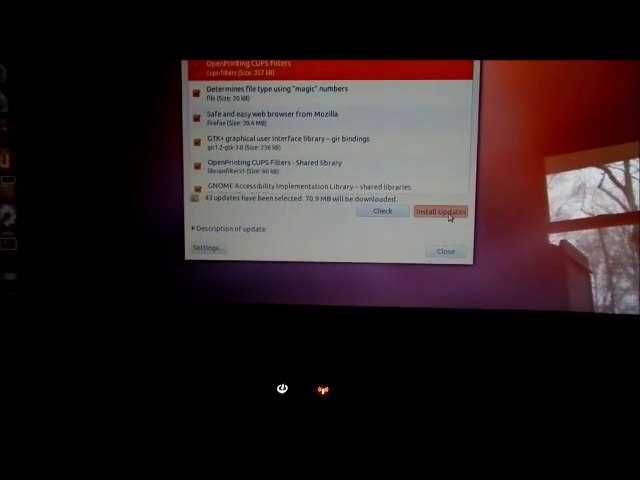
left_click(440, 211)
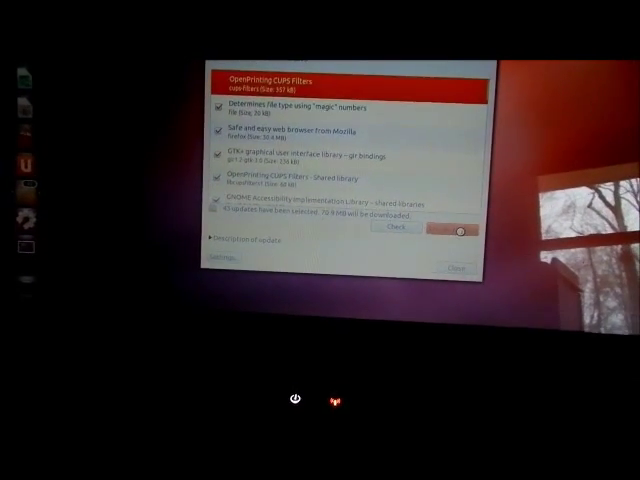